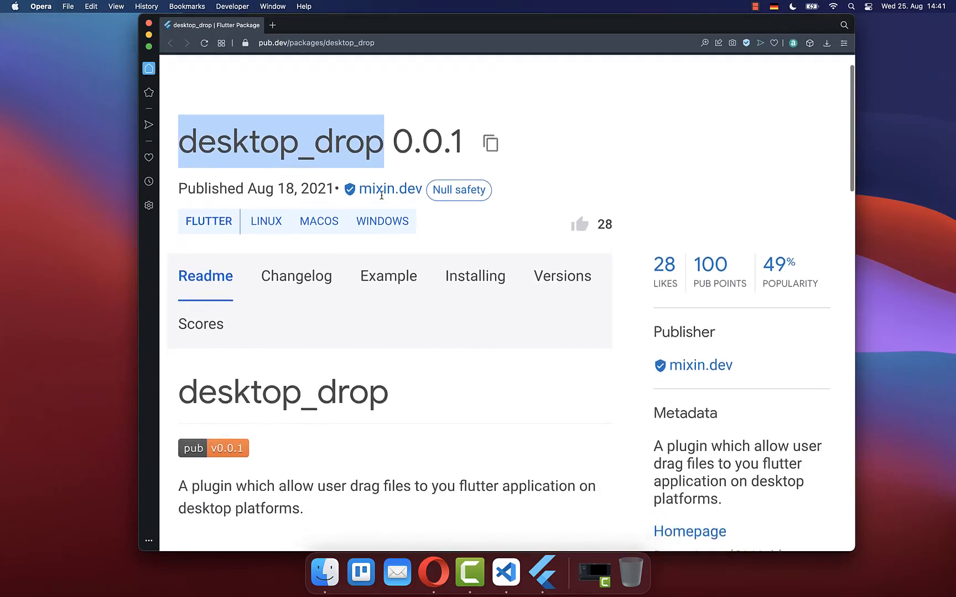
- Wrap the blue Container in DropTarget with onDragDone calling setState(() => files.addAll(urls))
{"action": "scroll", "scroll_direction": "down", "scroll_amount": 3}
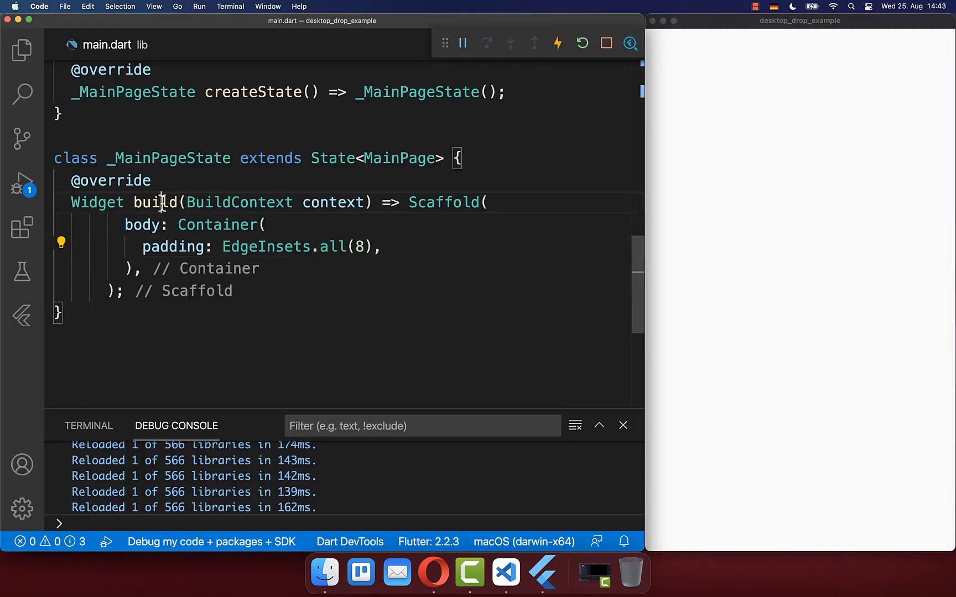
{"action": "type", "text": "child: DropTarget("}
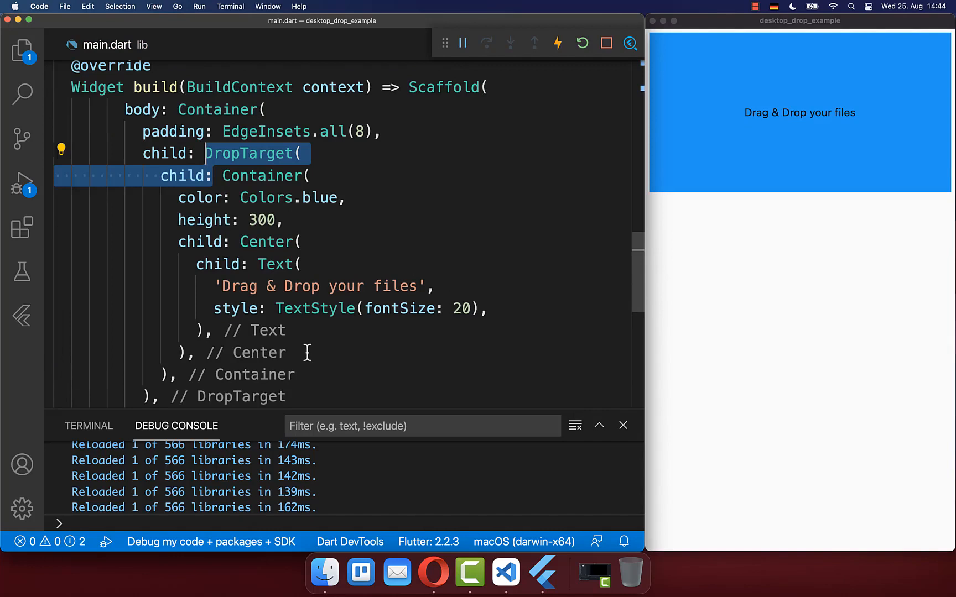
{"action": "mouse_move", "coordinate": [322, 364]}
{"action": "type", "text": "onDragDone: (urls) => ,"}
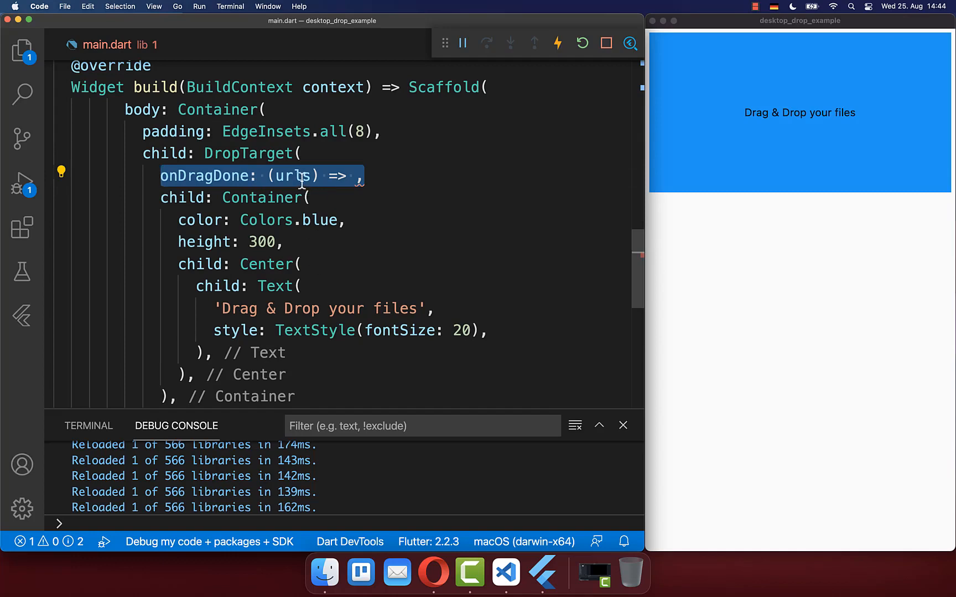
{"action": "mouse_move", "coordinate": [294, 176]}
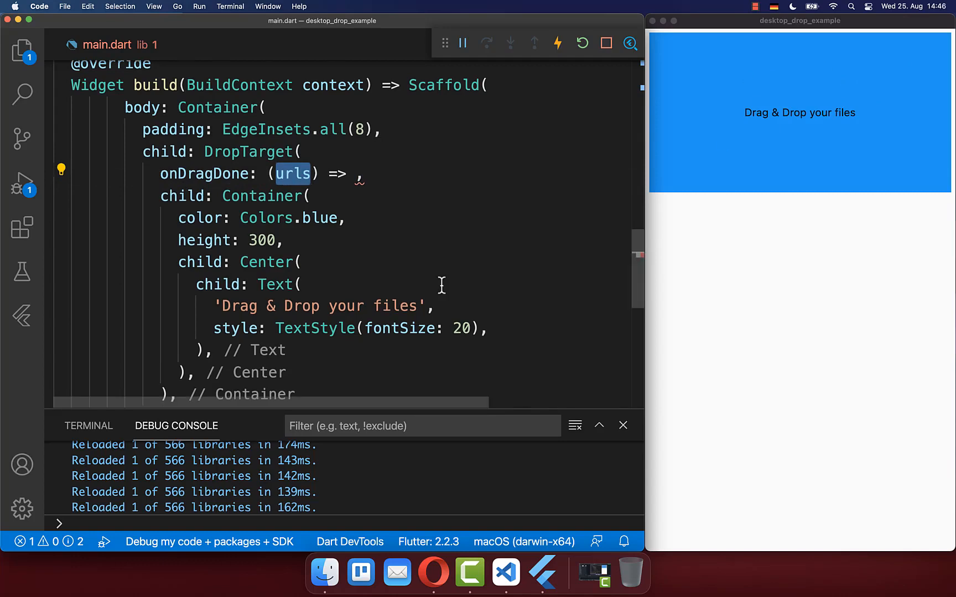
{"action": "type", "text": "files.addAll(urls))"}
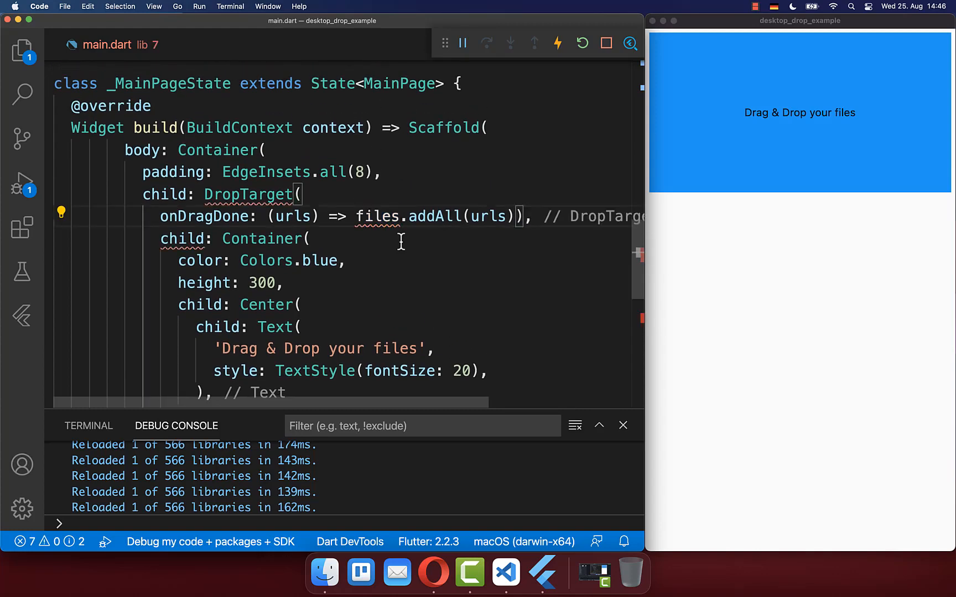
{"action": "type", "text": "setState(() =>"}
{"action": "type", "text": "final Set<Uri> files = {};"}
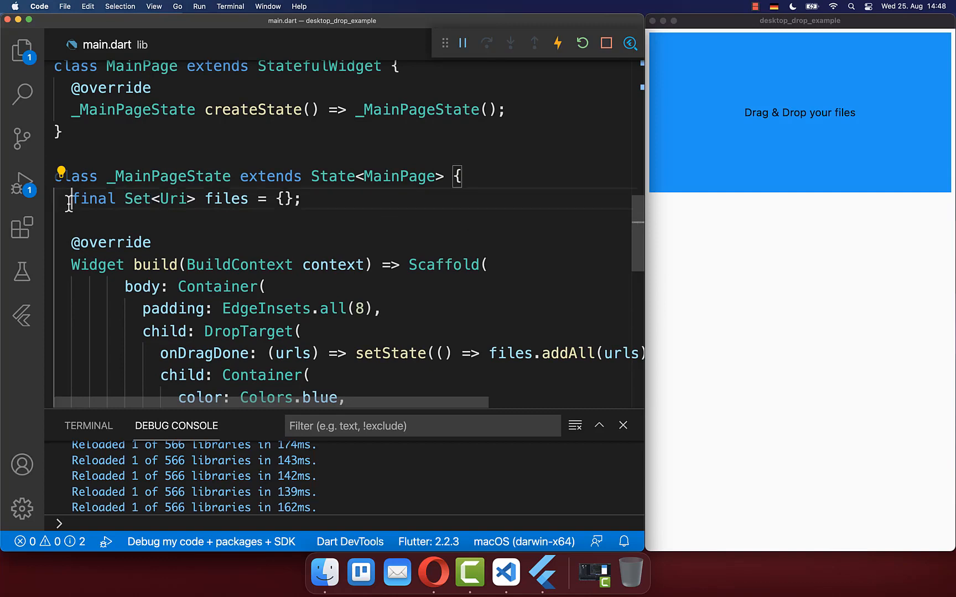
- Declare the files set and add buildFiles() mapping files through buildFile into a list
{"action": "triple_click", "coordinate": [183, 199]}
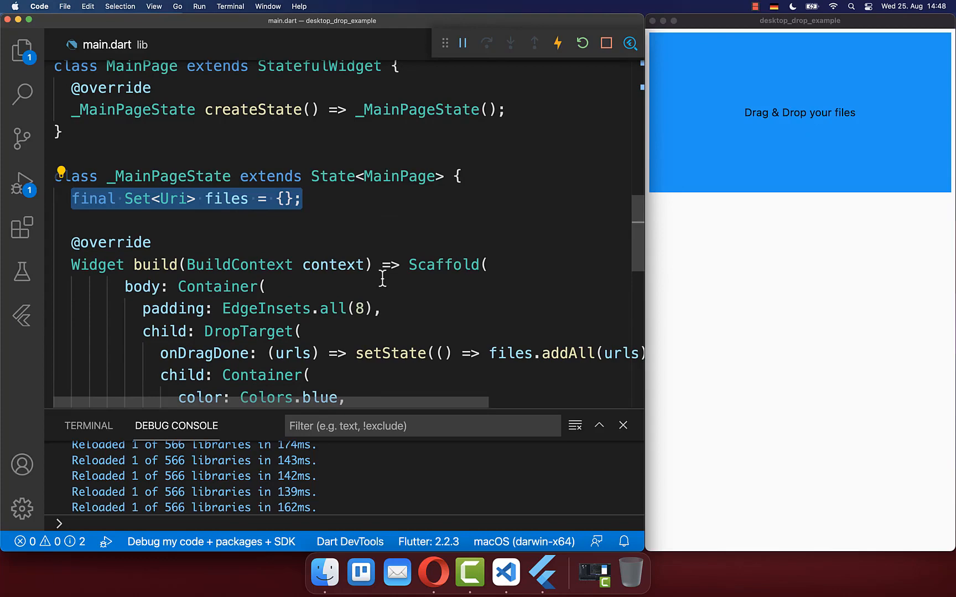
{"action": "scroll", "scroll_direction": "down", "scroll_amount": 3}
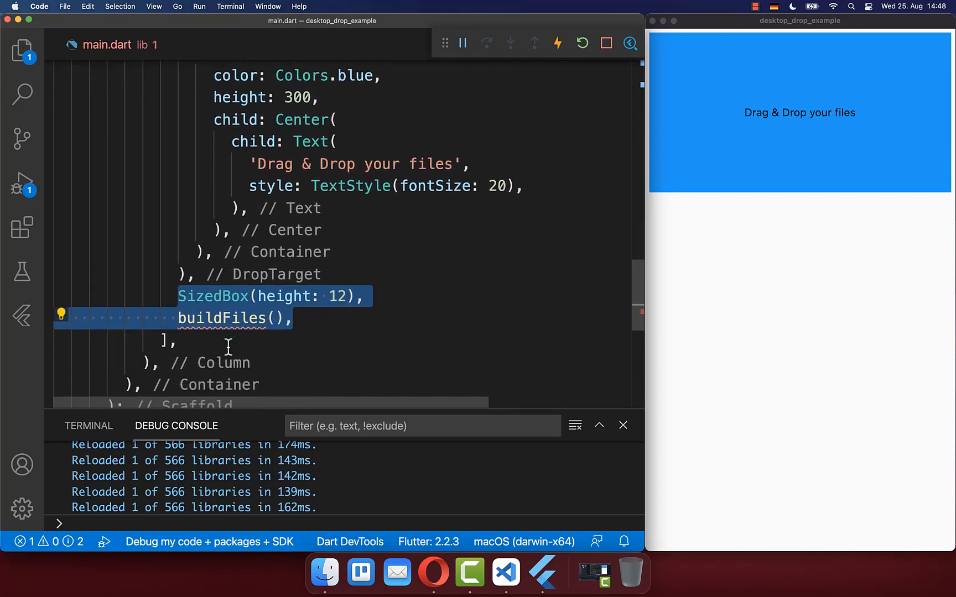
{"action": "scroll", "scroll_direction": "down", "scroll_amount": 3}
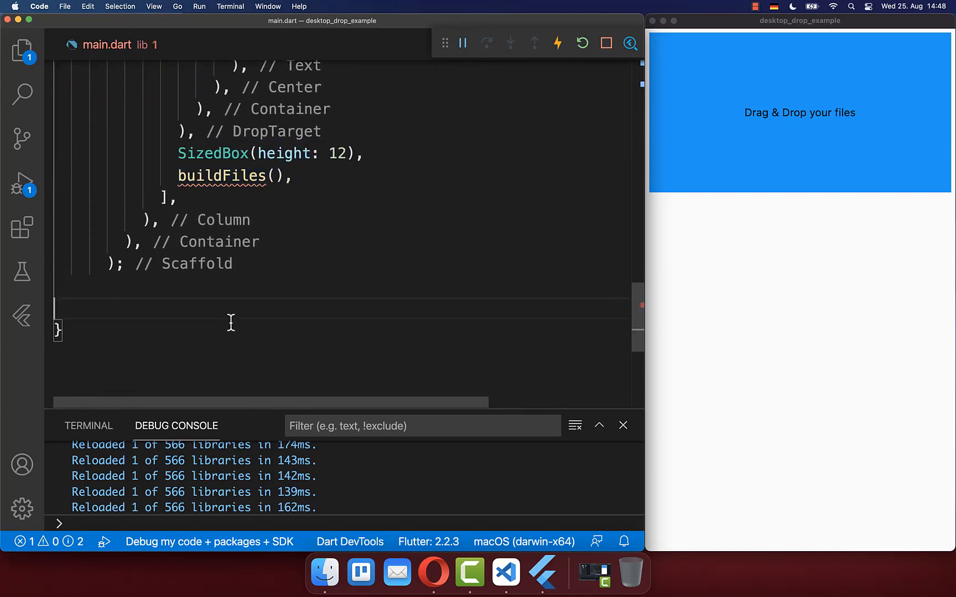
{"action": "type", "text": "Widget buildFiles() => SingleChildScrollView("}
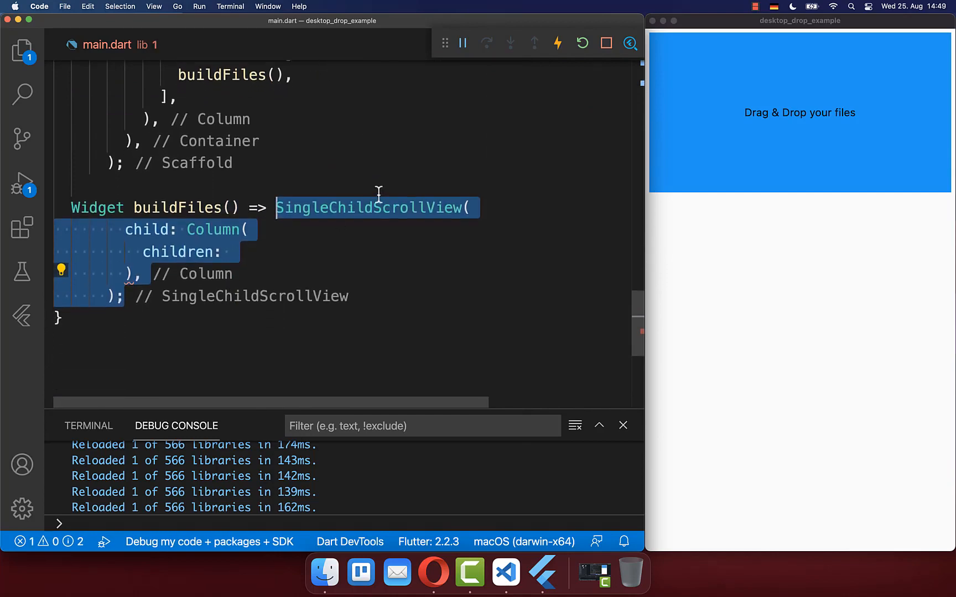
{"action": "type", "text": "files.map(buildFile).toList(),"}
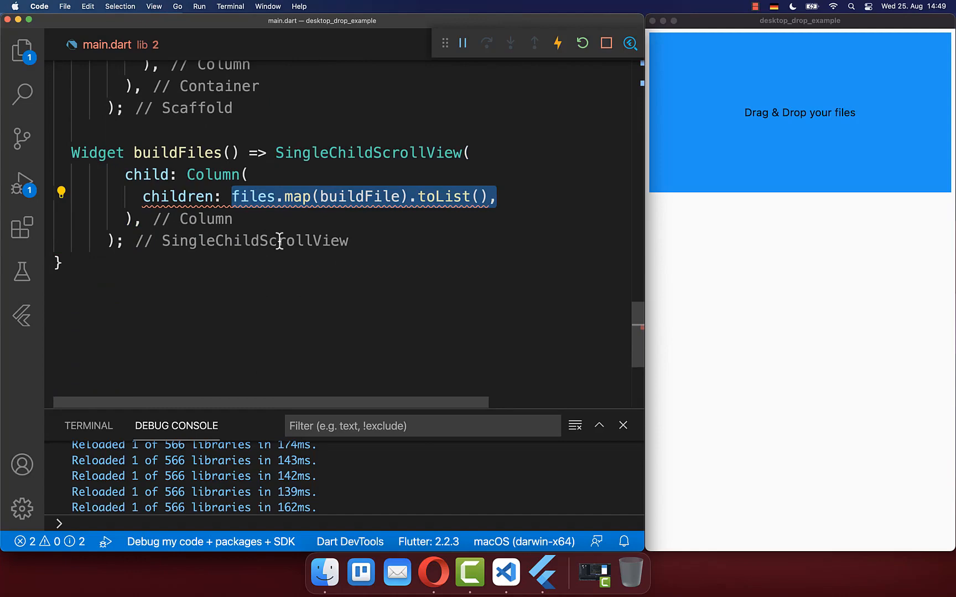
{"action": "mouse_move", "coordinate": [252, 196]}
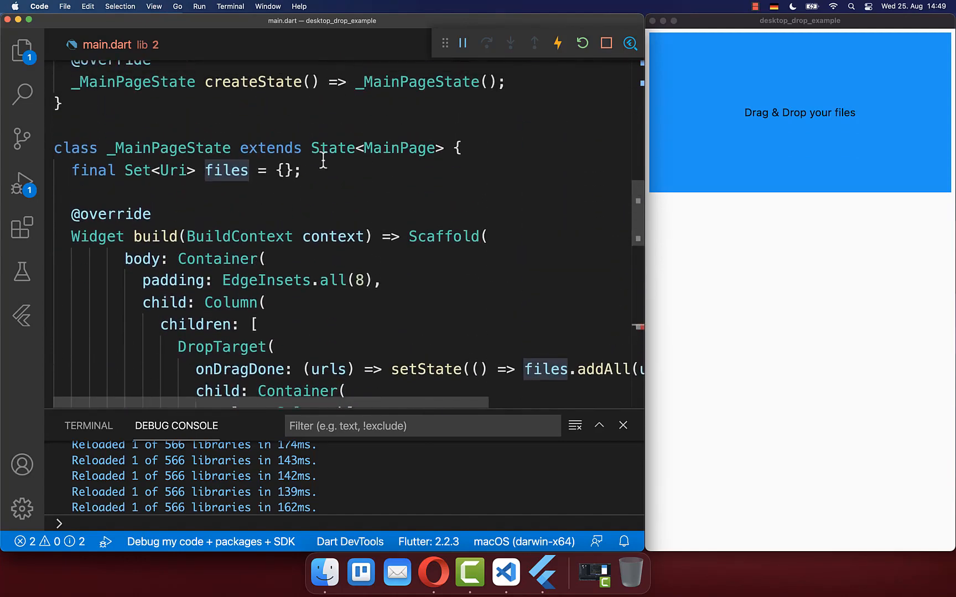
- Make buildFile return Image.file(File(file.toFilePath())) at 300×300
{"action": "scroll", "scroll_direction": "down", "scroll_amount": 3}
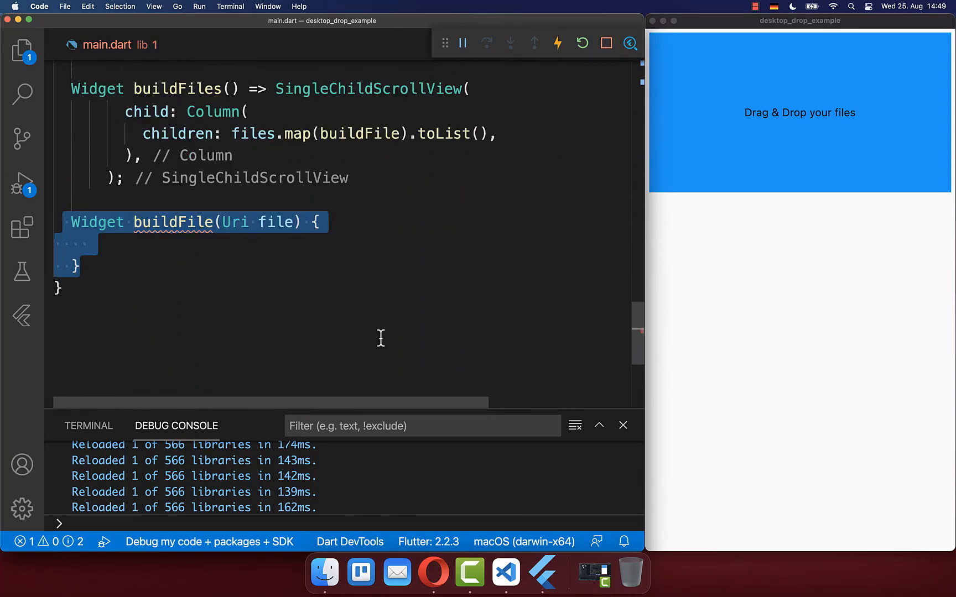
{"action": "left_click", "coordinate": [223, 222]}
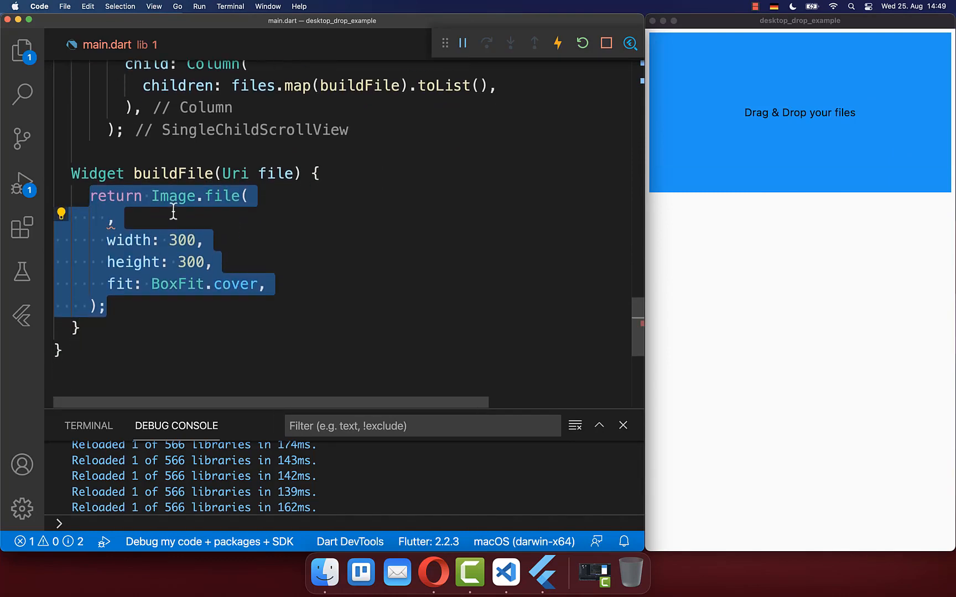
{"action": "type", "text": "File(file.toFilePath())"}
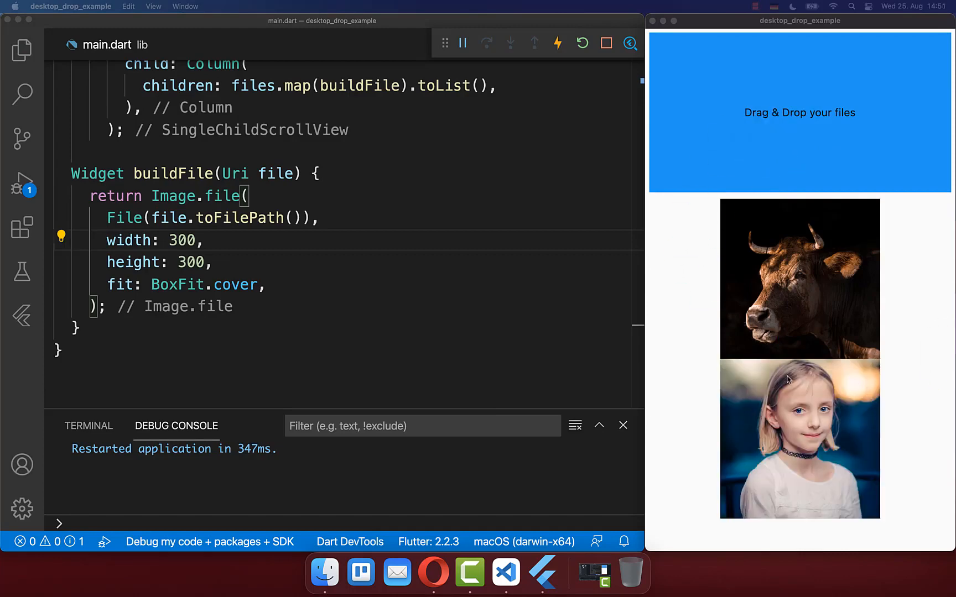
- Open pubspec.yaml and highlight the desktop_drop package and the dependencies section
{"action": "left_click", "coordinate": [112, 415]}
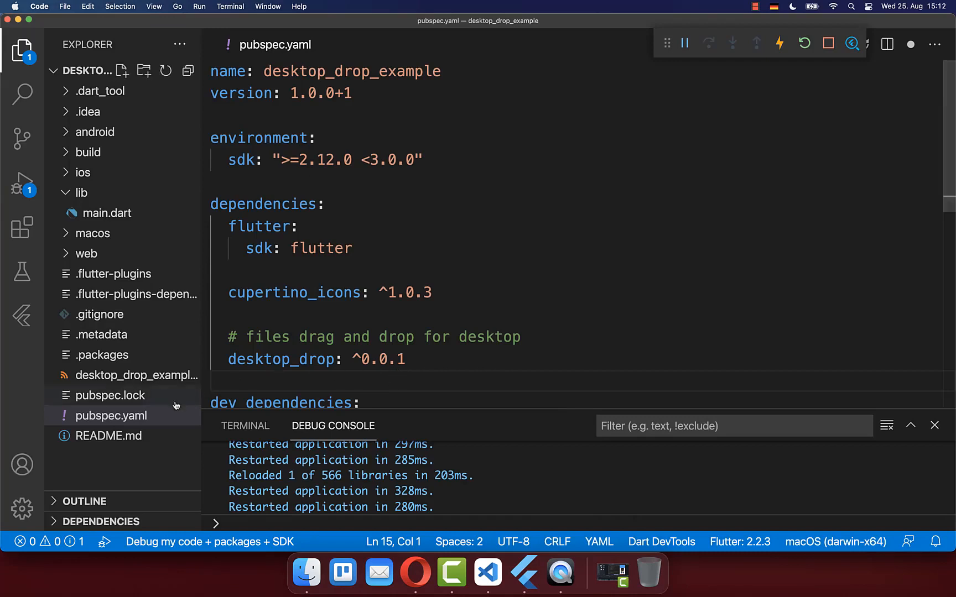
{"action": "left_click", "coordinate": [112, 414]}
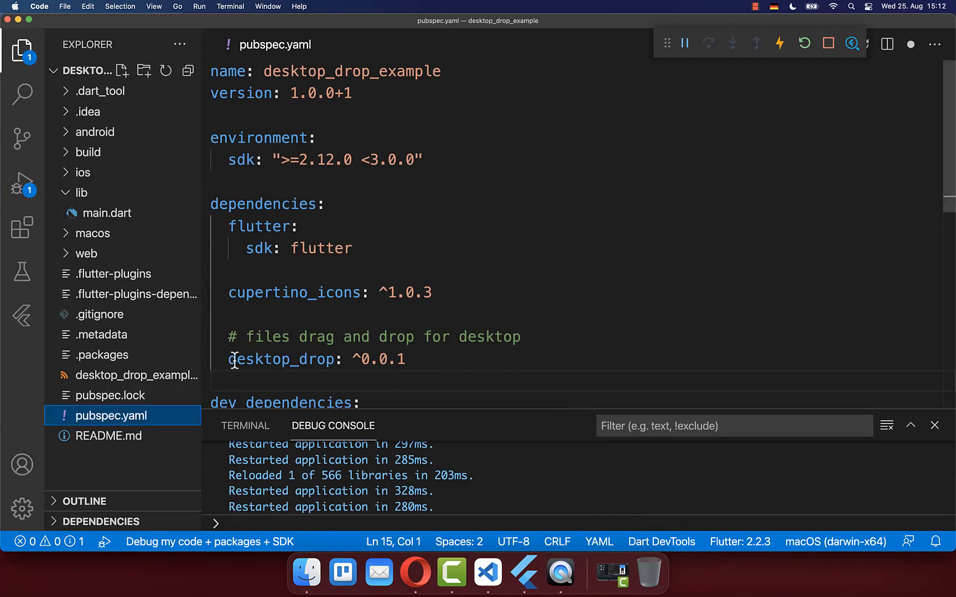
{"action": "double_click", "coordinate": [263, 204]}
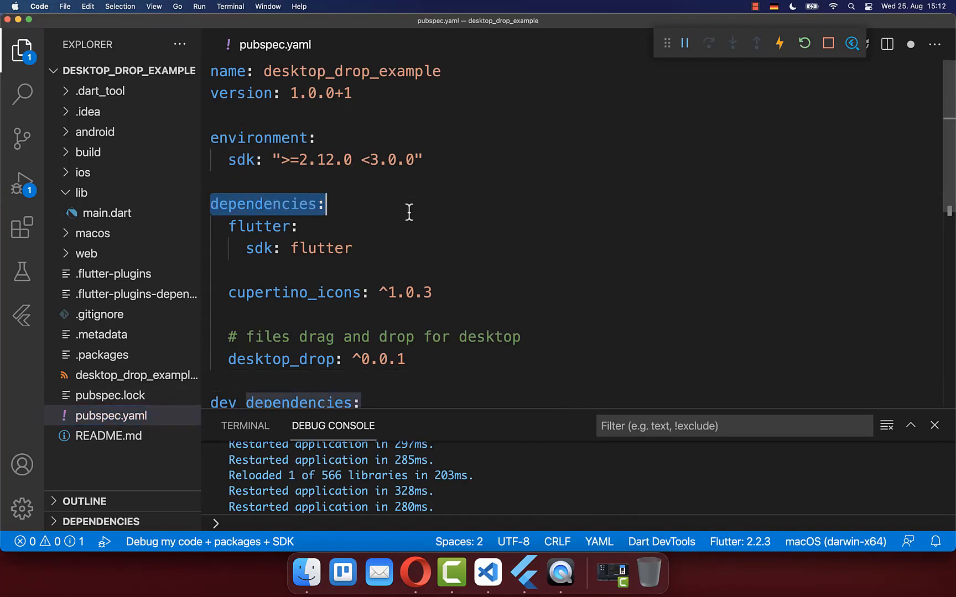
{"action": "double_click", "coordinate": [280, 359]}
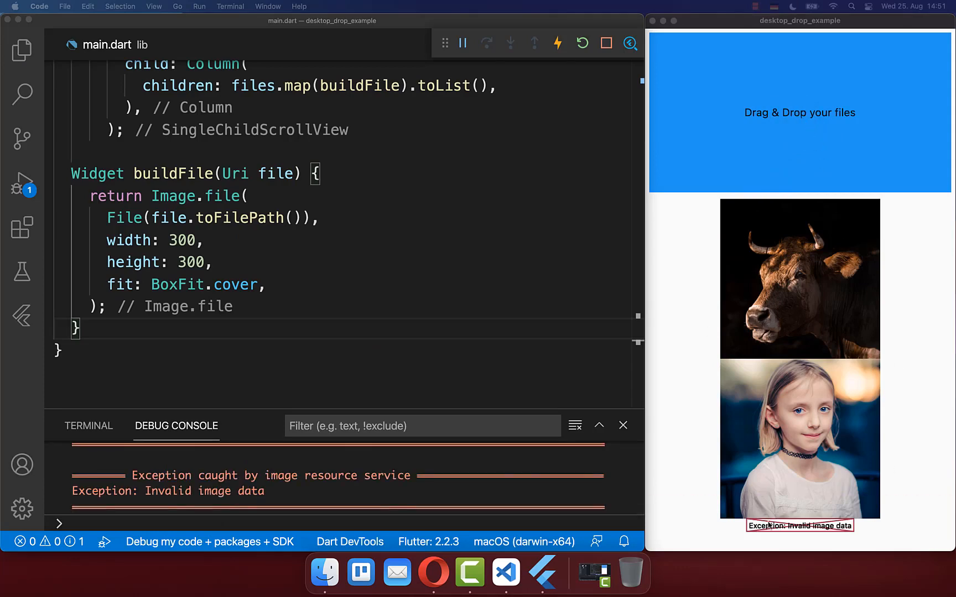
{"action": "mouse_move", "coordinate": [327, 371]}
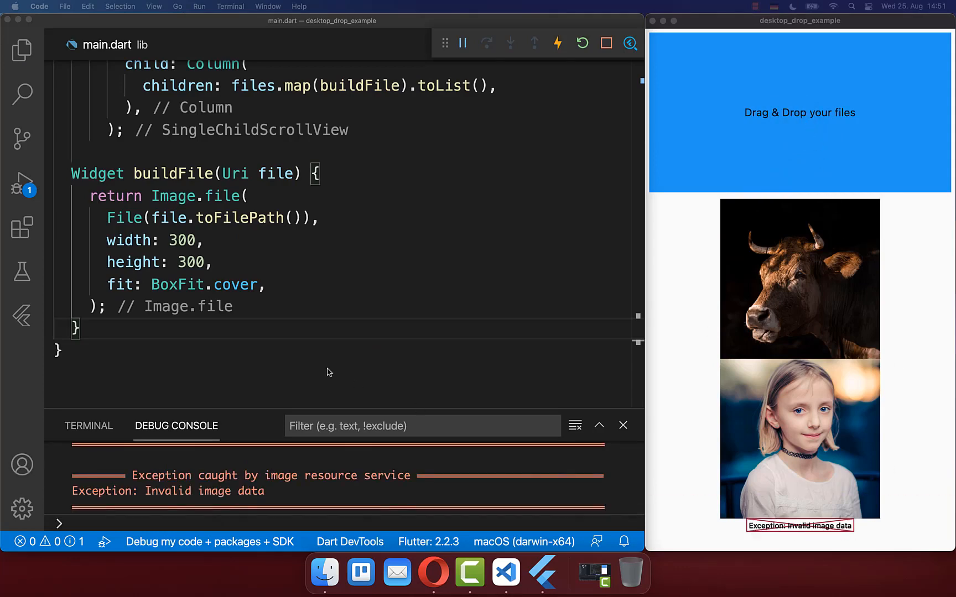
- Return Image.file only if isJPG (file.path.endsWith('jpg')), else Text('No Preview')
{"action": "type", "text": "if (isJPG) {"}
{"action": "type", "text": "return Text('No Preview');"}
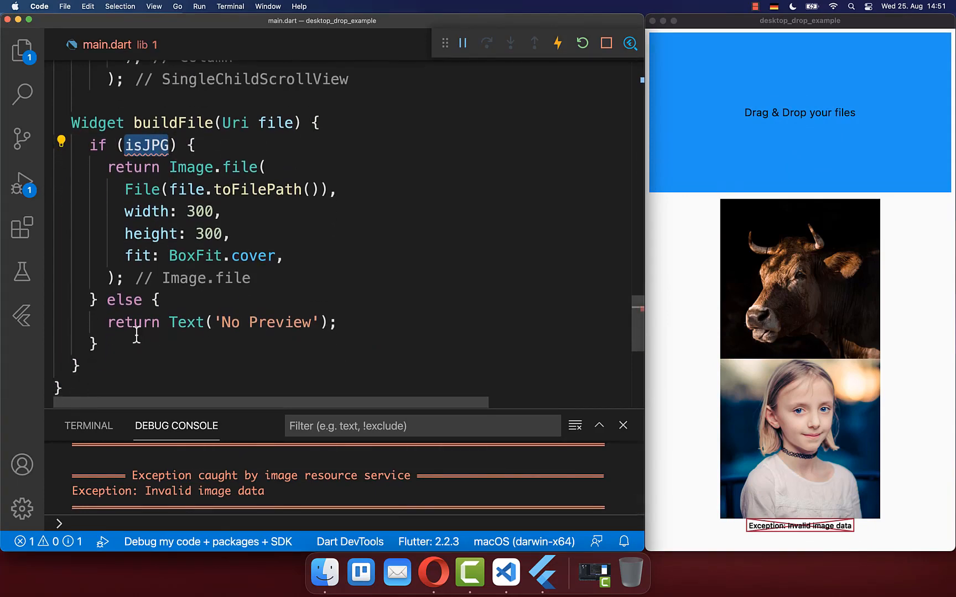
{"action": "triple_click", "coordinate": [222, 322]}
{"action": "type", "text": "final isJPG = file.path.endsWith('jpg');"}
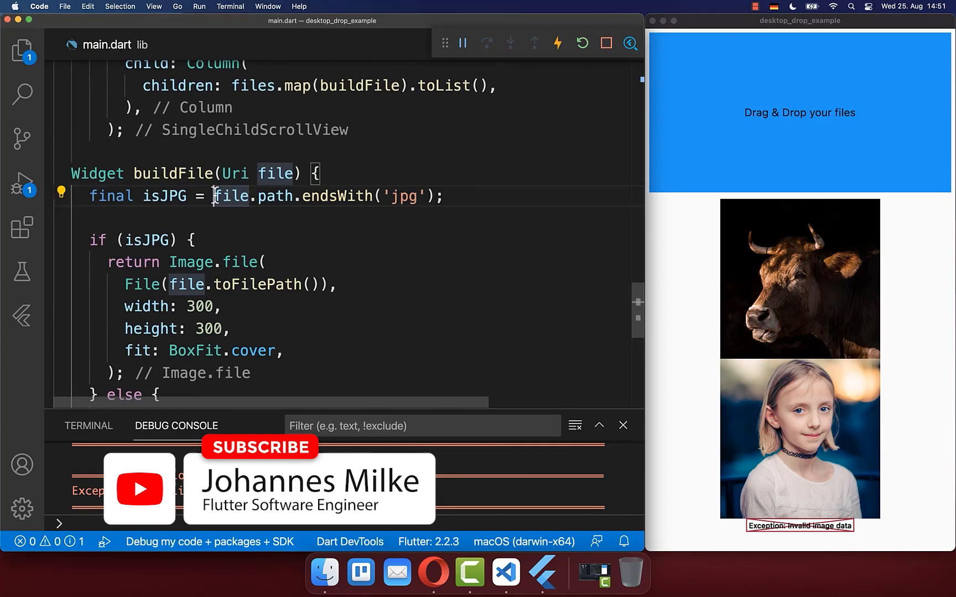
{"action": "double_click", "coordinate": [404, 196]}
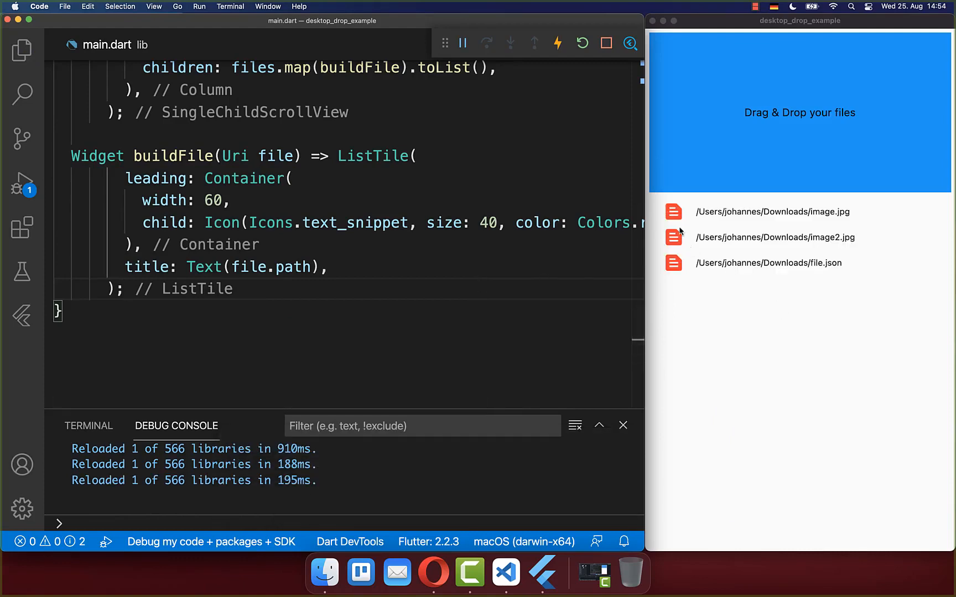
{"action": "mouse_move", "coordinate": [795, 215]}
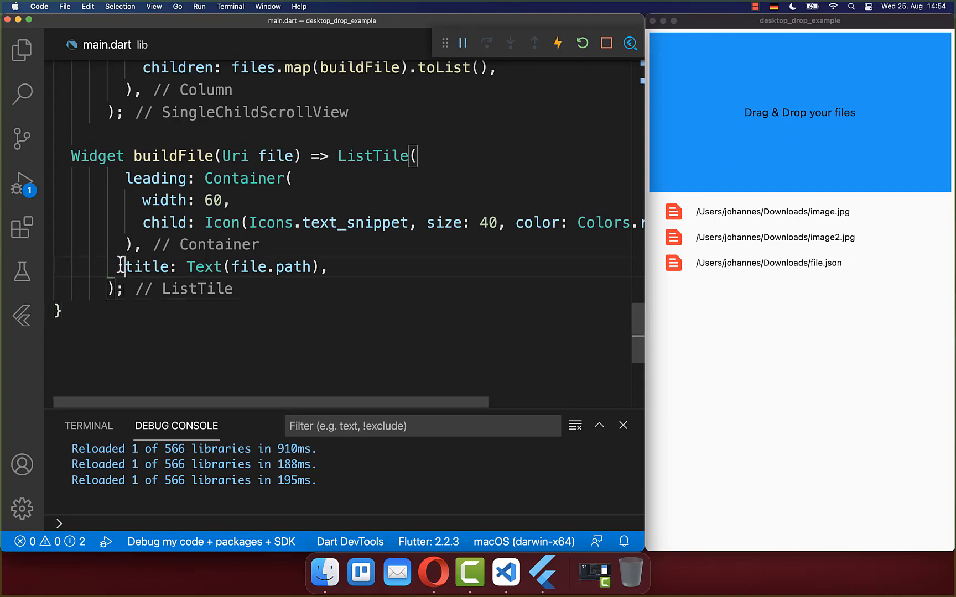
- Change the ListTile title to file.path.split('/').last to show only file names
{"action": "triple_click", "coordinate": [225, 267]}
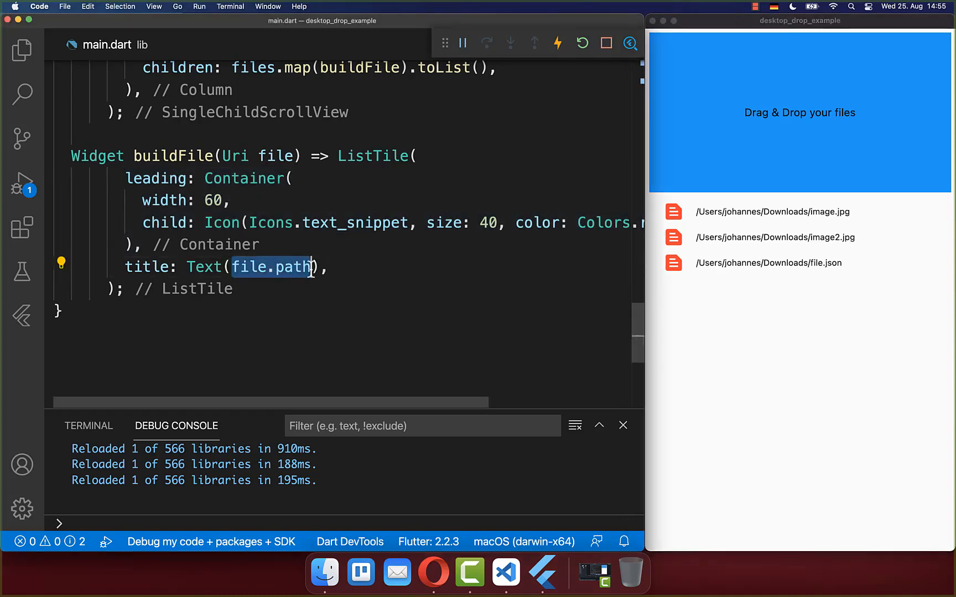
{"action": "type", "text": ".split('/').last),"}
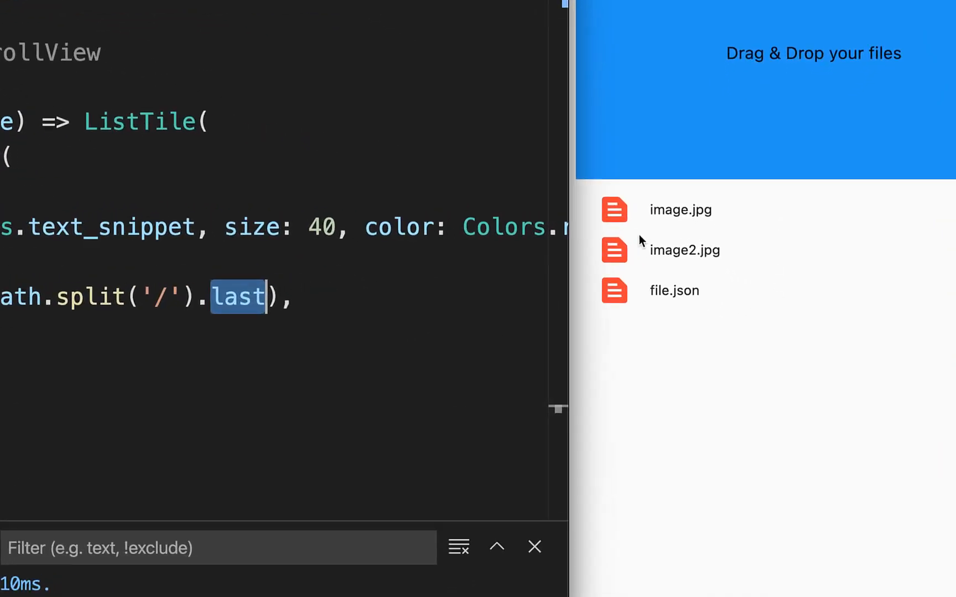
{"action": "mouse_move", "coordinate": [716, 276]}
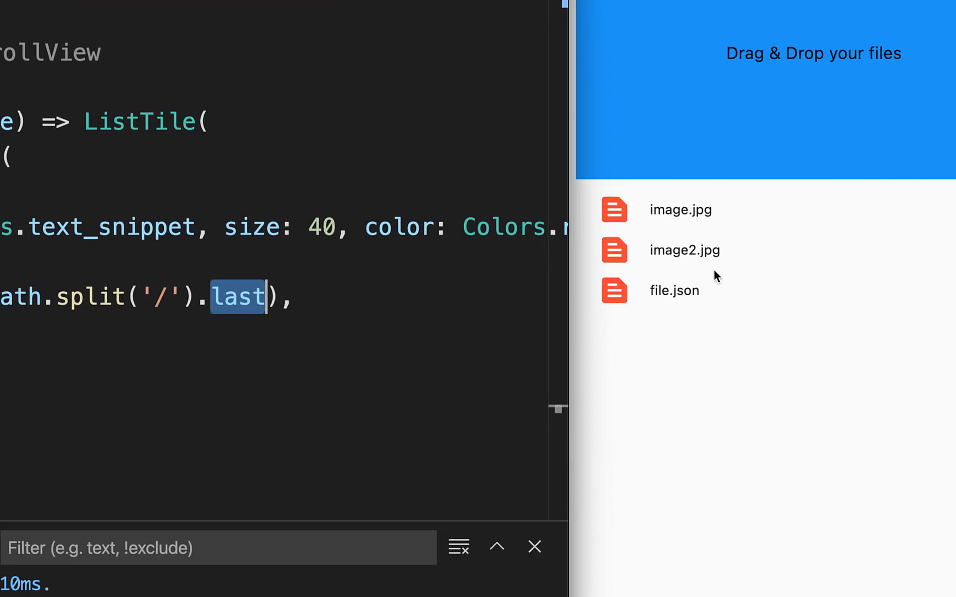
{"action": "mouse_move", "coordinate": [825, 166]}
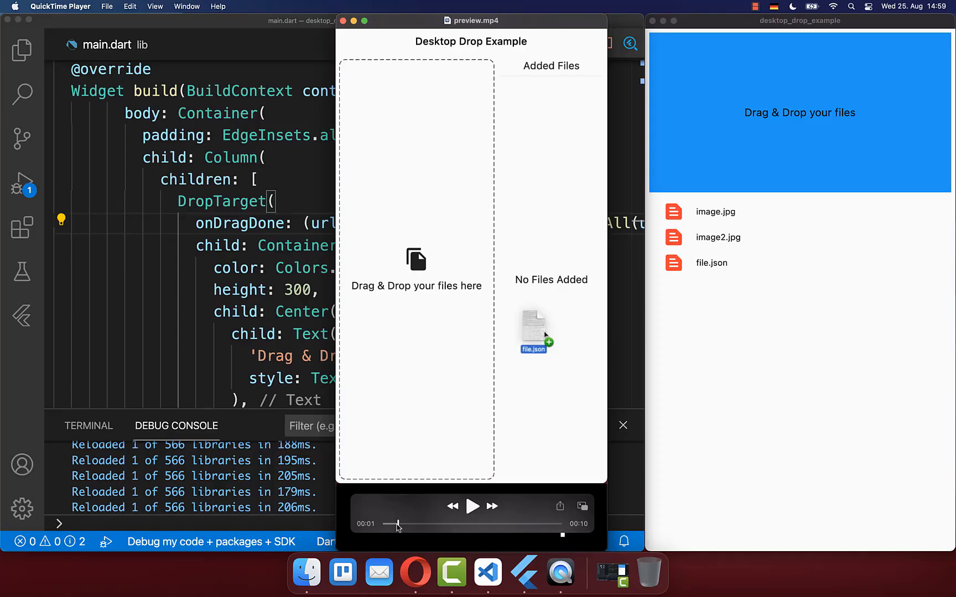
- Scrub preview.mp4 to show a file hovering over and leaving the drop zone
{"action": "left_click_drag", "start_coordinate": [533, 332], "coordinate": [456, 210]}
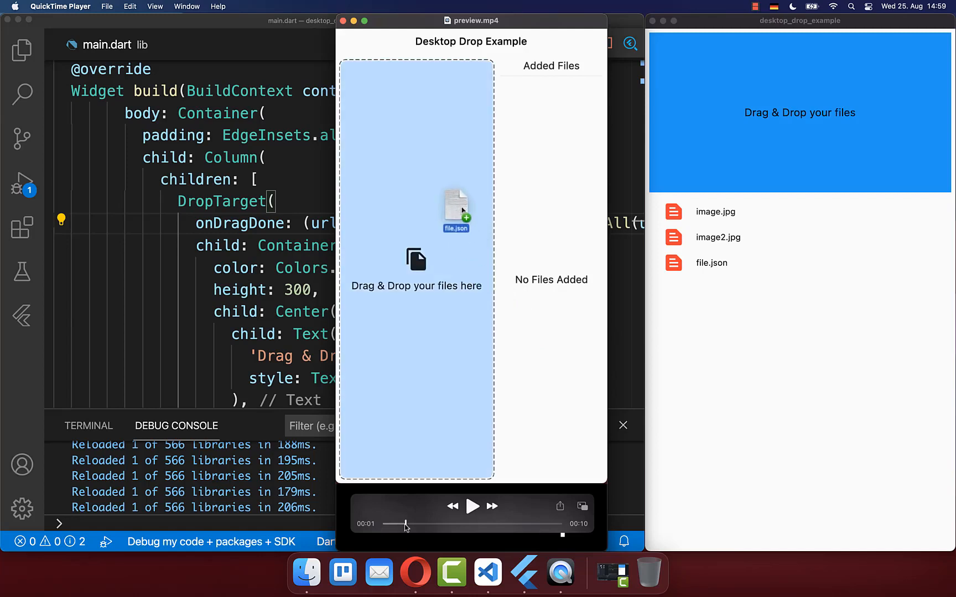
{"action": "left_click_drag", "start_coordinate": [456, 210], "coordinate": [601, 359]}
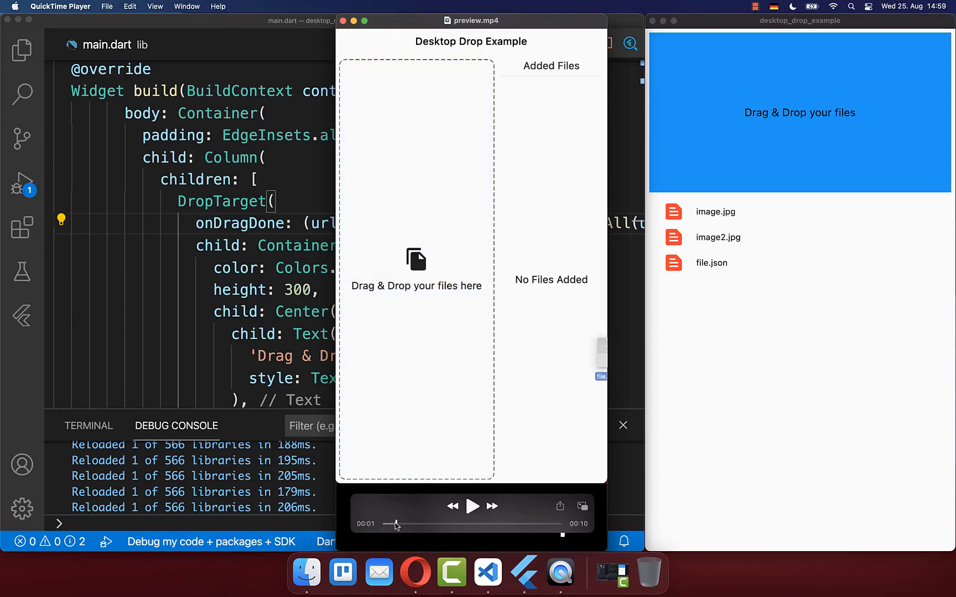
{"action": "left_click_drag", "start_coordinate": [601, 359], "coordinate": [460, 216]}
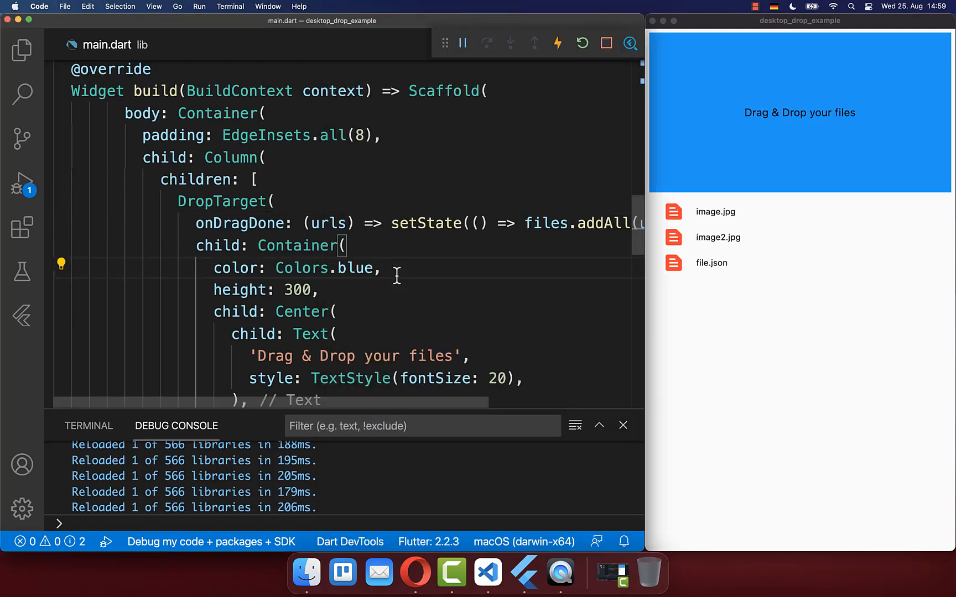
{"action": "mouse_move", "coordinate": [179, 220]}
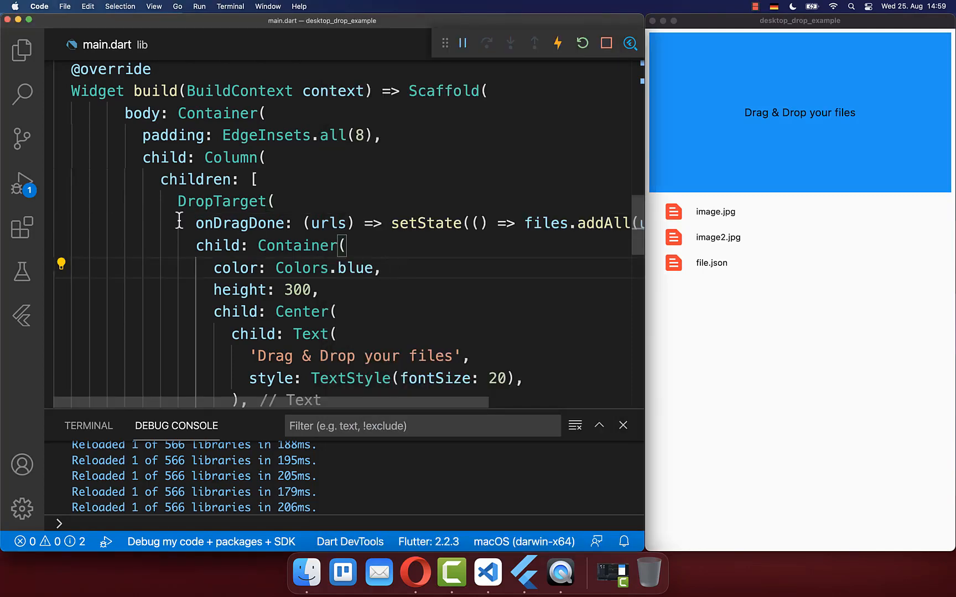
- Add onDragEntered/onDragExited setting isDragging, and declare bool isDragging = false
{"action": "double_click", "coordinate": [221, 202]}
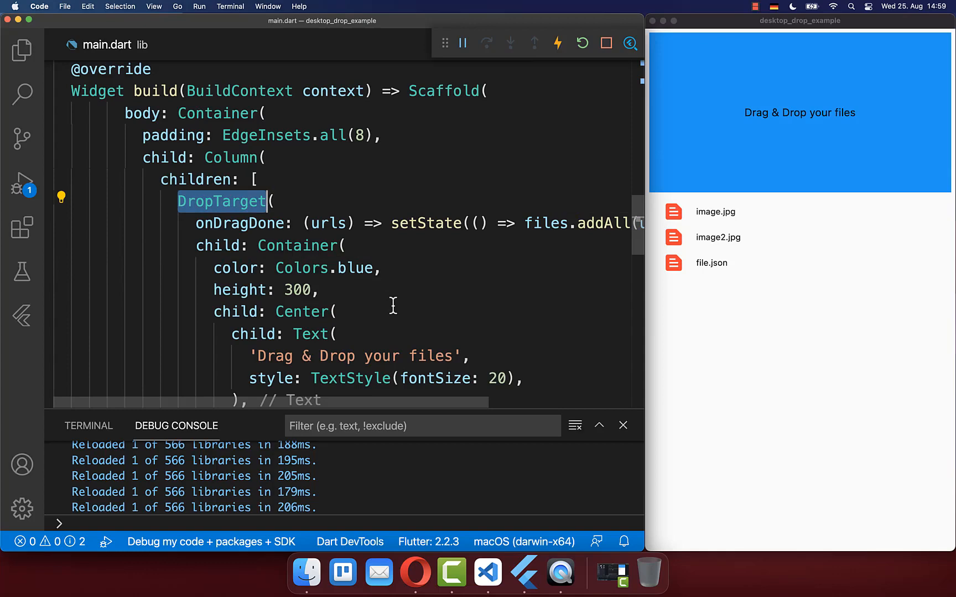
{"action": "type", "text": "onDragEntered: () => setState(() => isDragging = true),"}
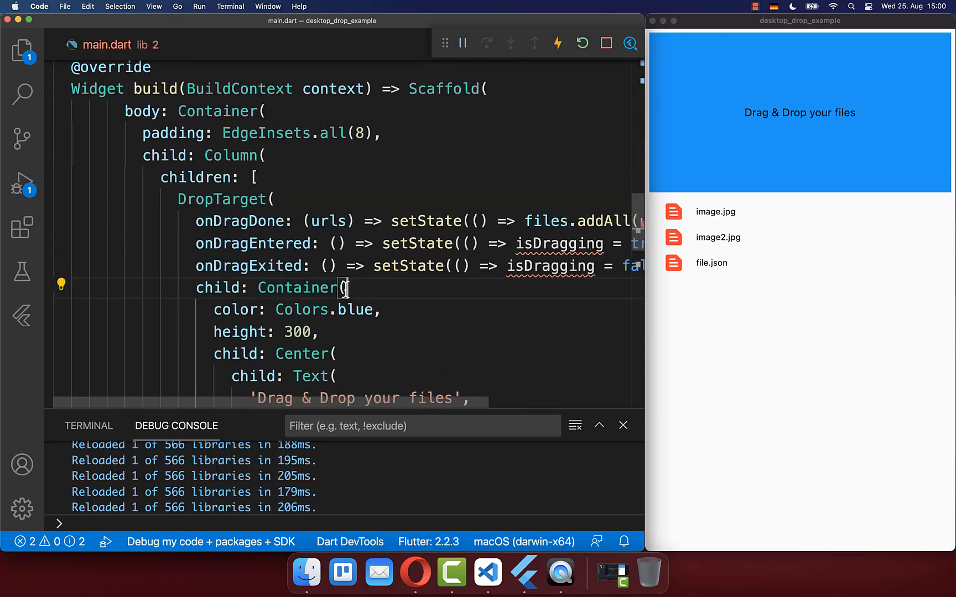
{"action": "double_click", "coordinate": [271, 243]}
{"action": "type", "text": "bool isDragging = false;"}
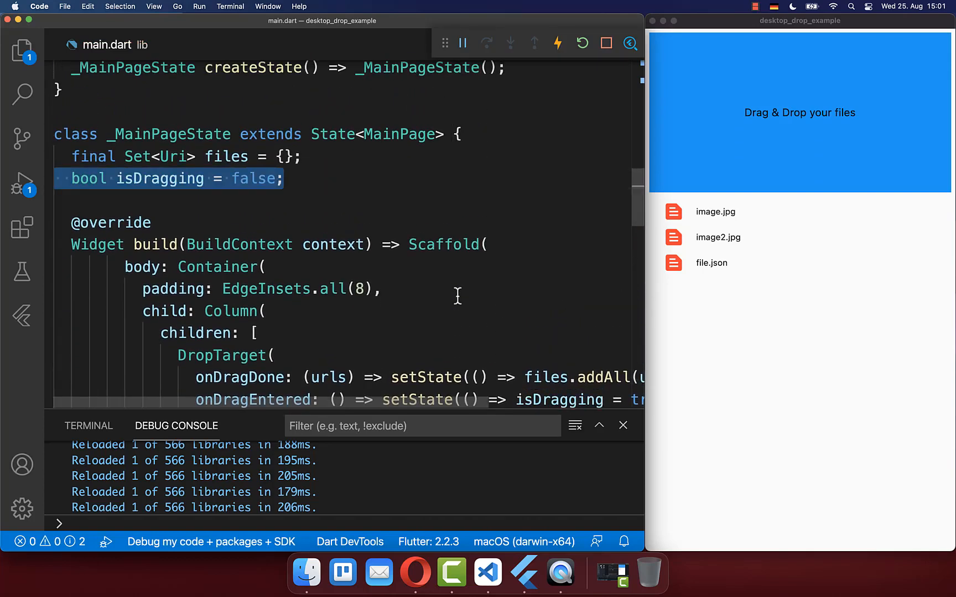
{"action": "double_click", "coordinate": [159, 179]}
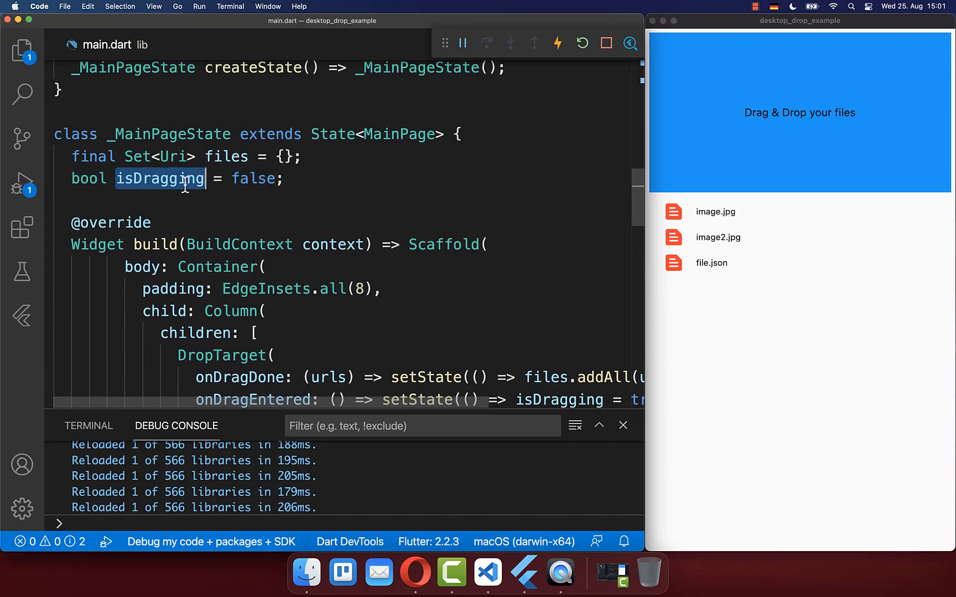
{"action": "scroll", "scroll_direction": "down", "scroll_amount": 3}
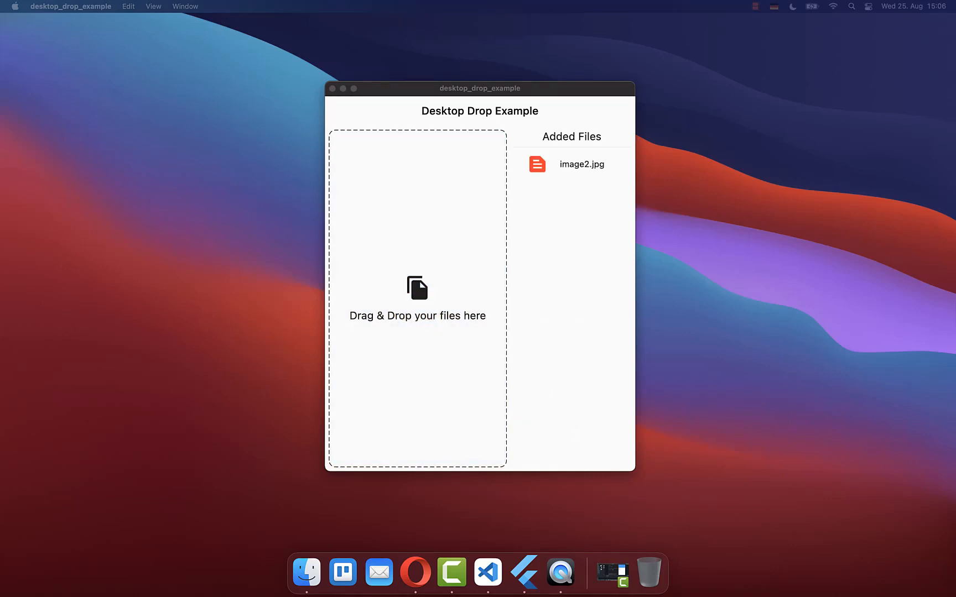
- Drag image.jpg onto the 'Drag & Drop your files' area and drop it
{"action": "left_click_drag", "start_coordinate": [369, 247], "coordinate": [368, 247]}
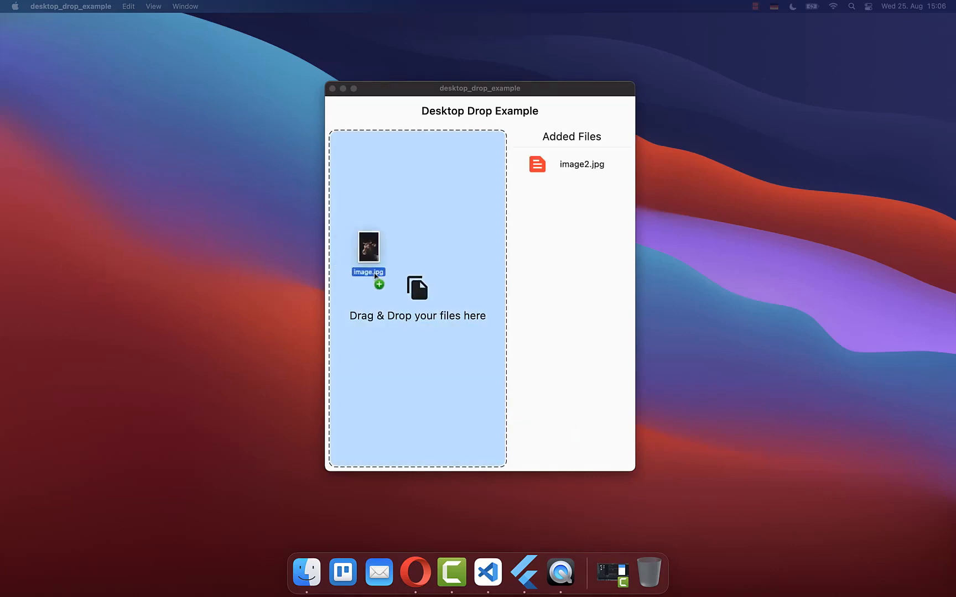